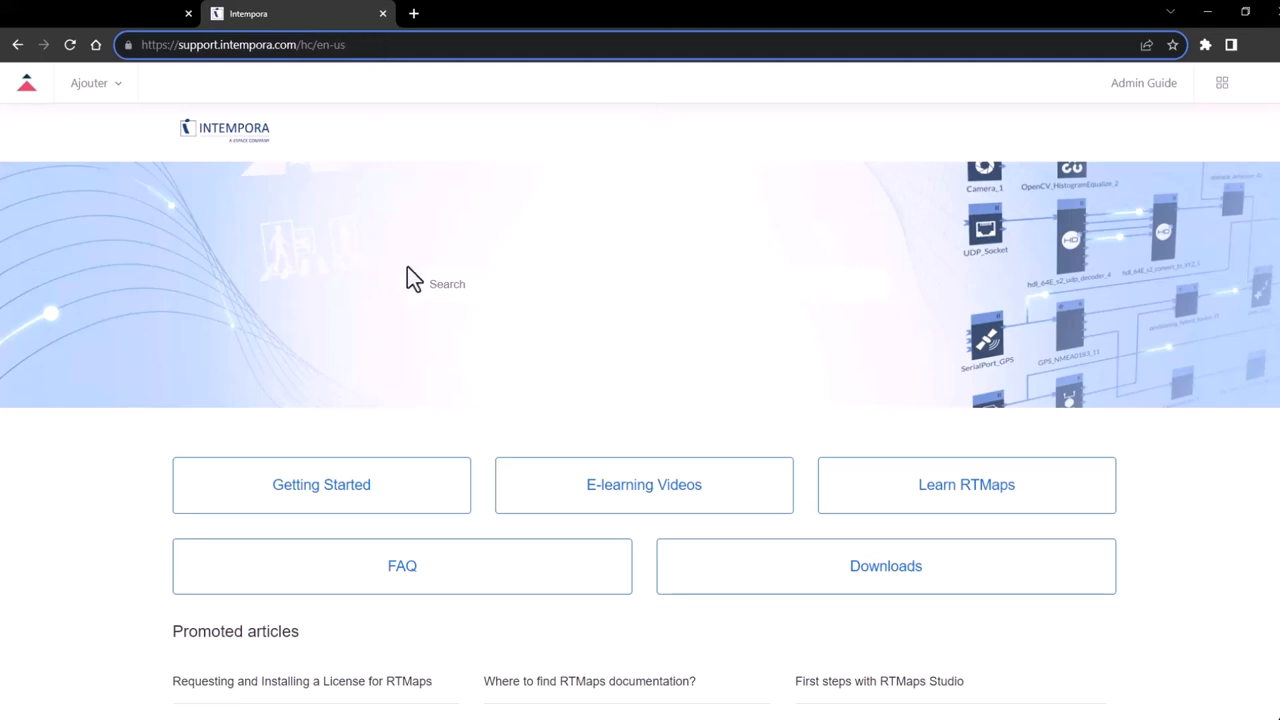
- Search 'ROS' on Intempora Support and browse the ROS2 bridge installation download links
text(ROS)
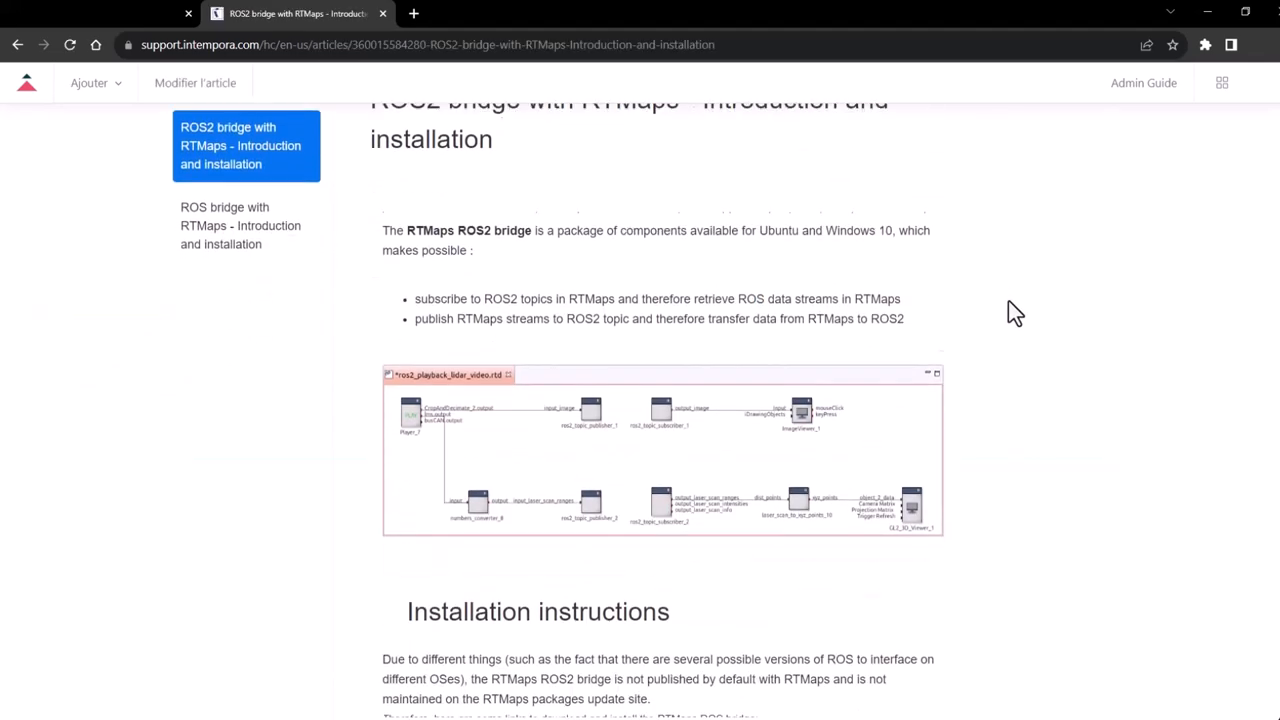
scroll(down, 3)
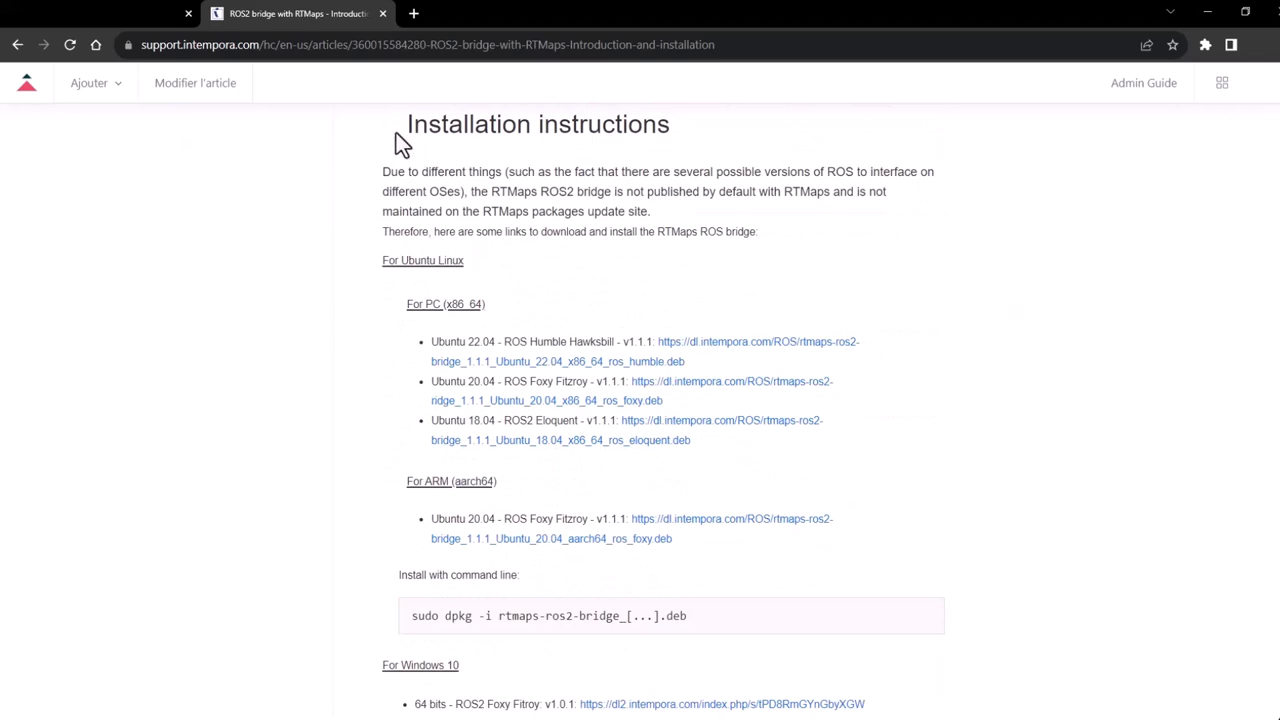
double_click(444, 303)
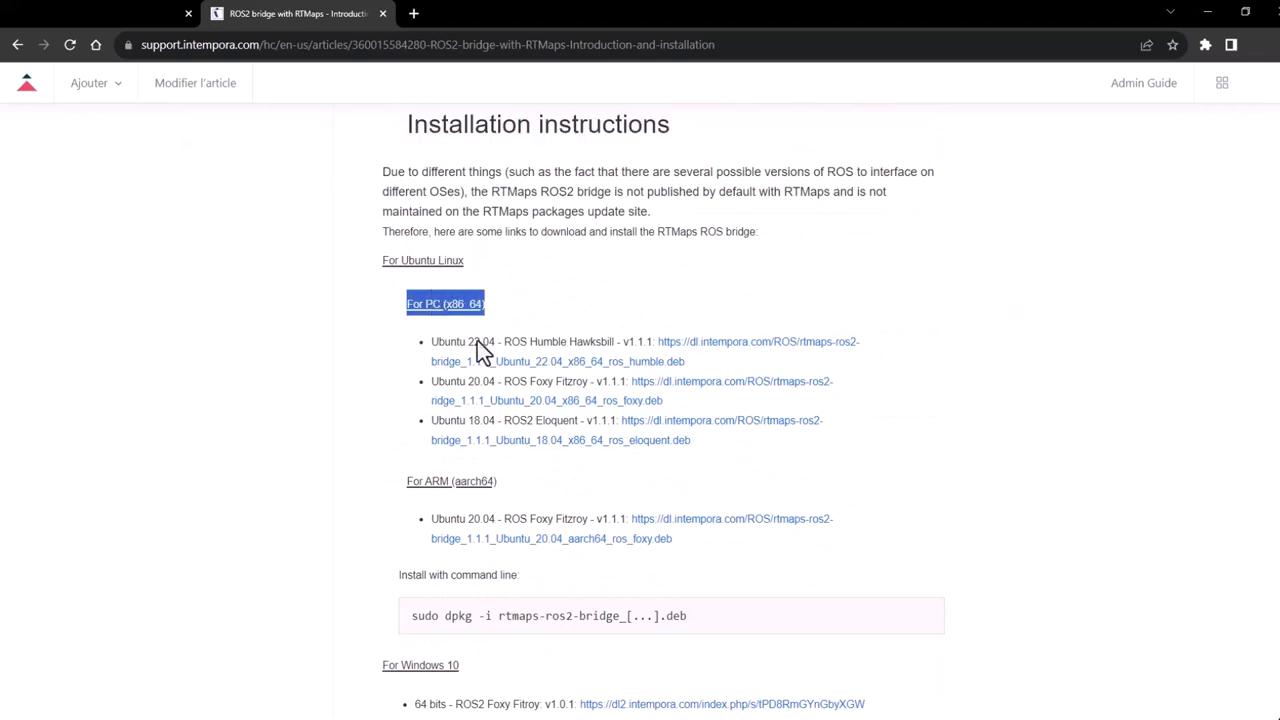
scroll(down, 3)
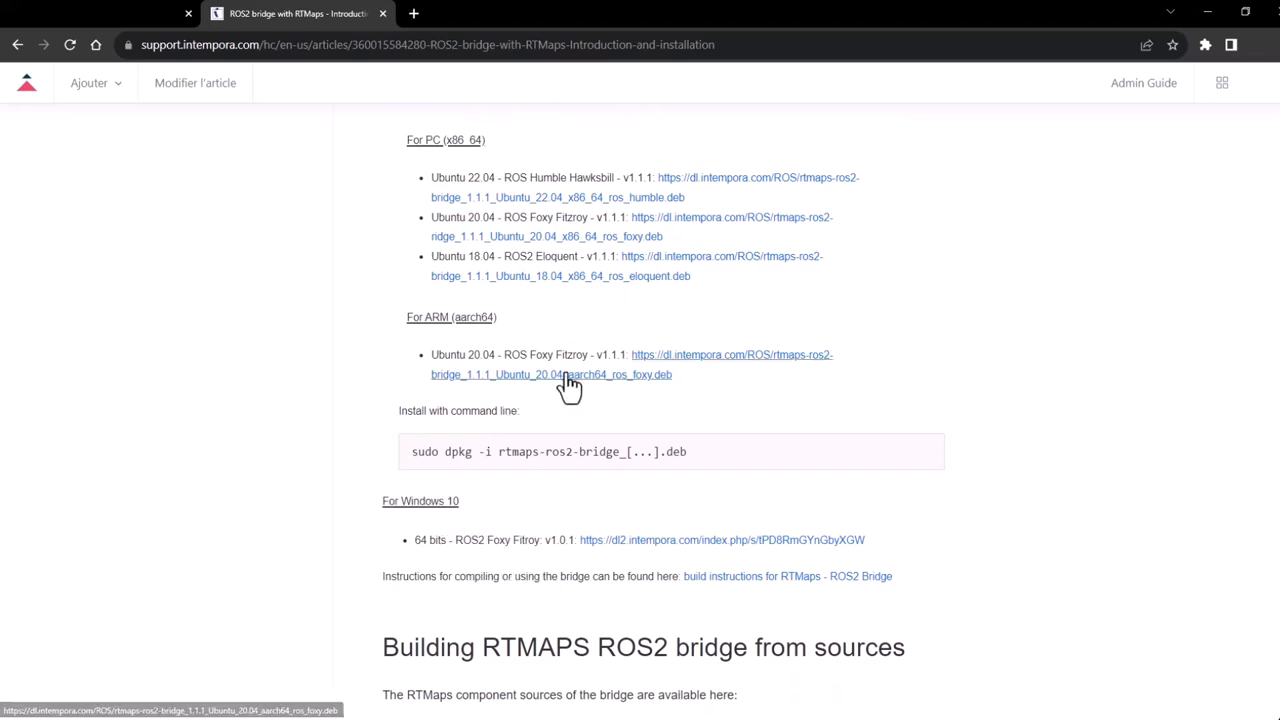
scroll(down, 3)
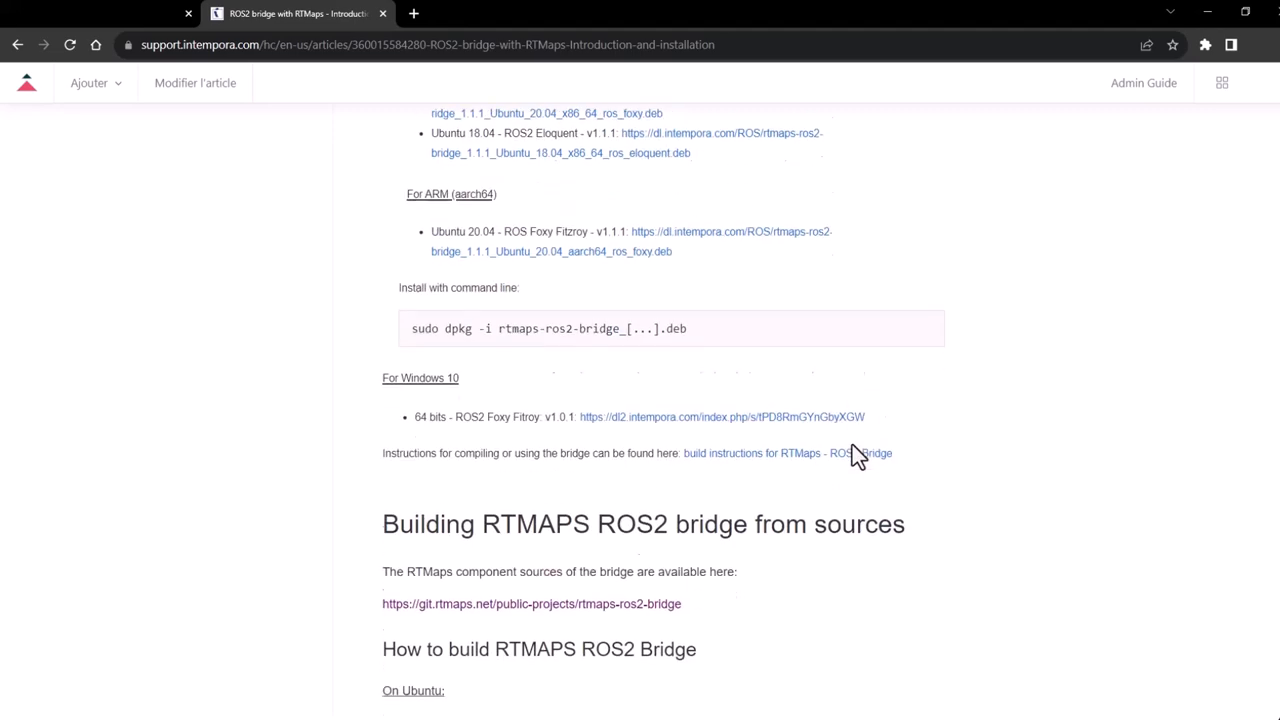
scroll(down, 3)
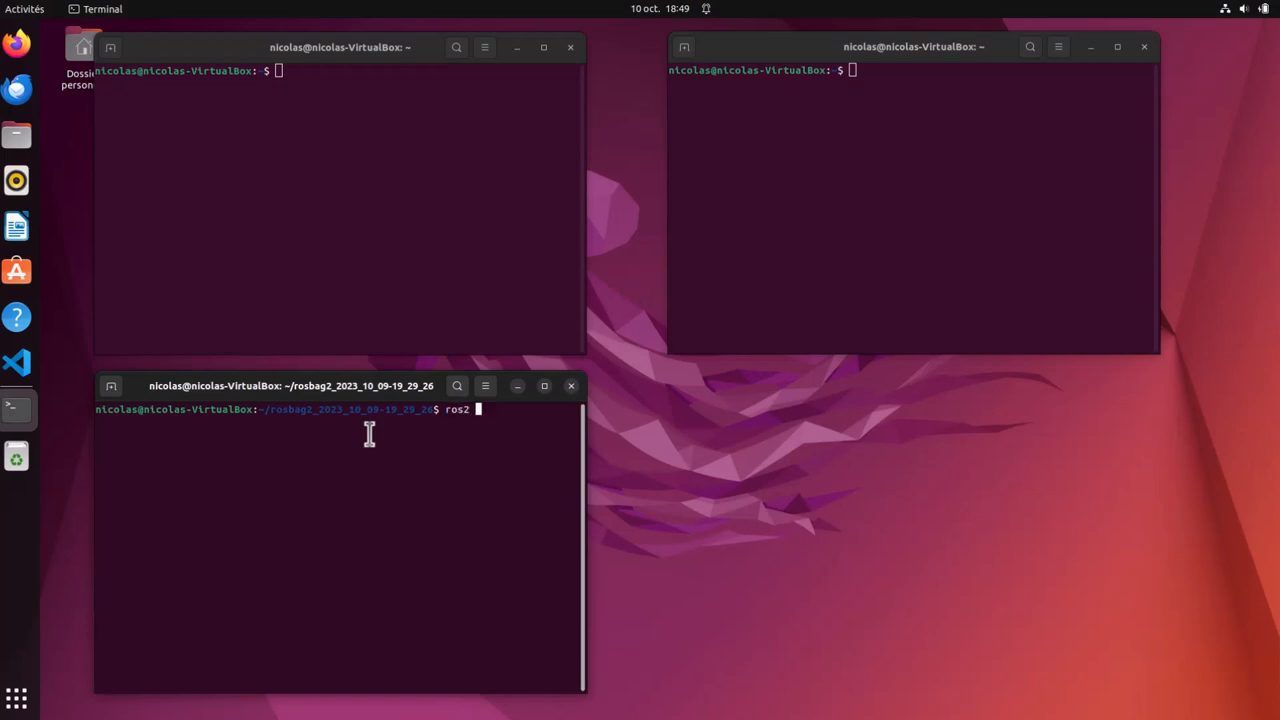
- Replay rosbag2_2023_10_09-19_29_26_0.db3 on loop with ros2 bag play, then begin a topic listing
text(bag play)
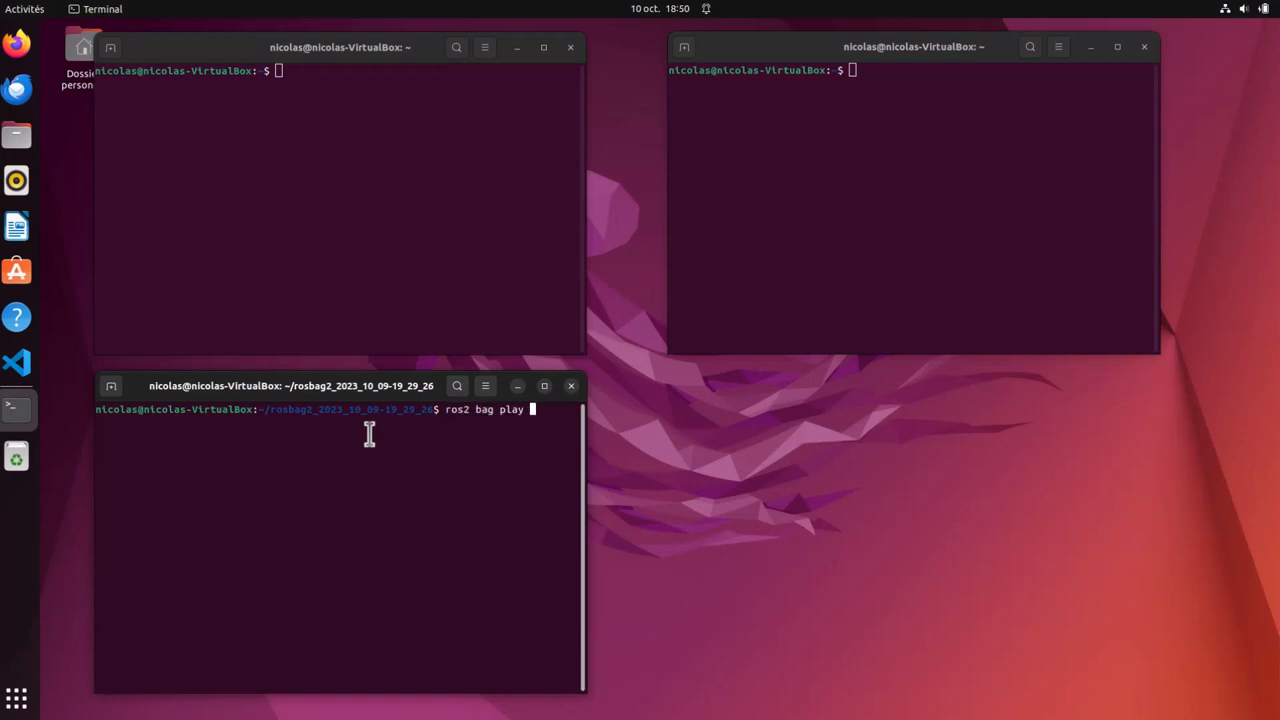
text(rosbag2_2023_10-09-19_29_26_0.db3 --loop)
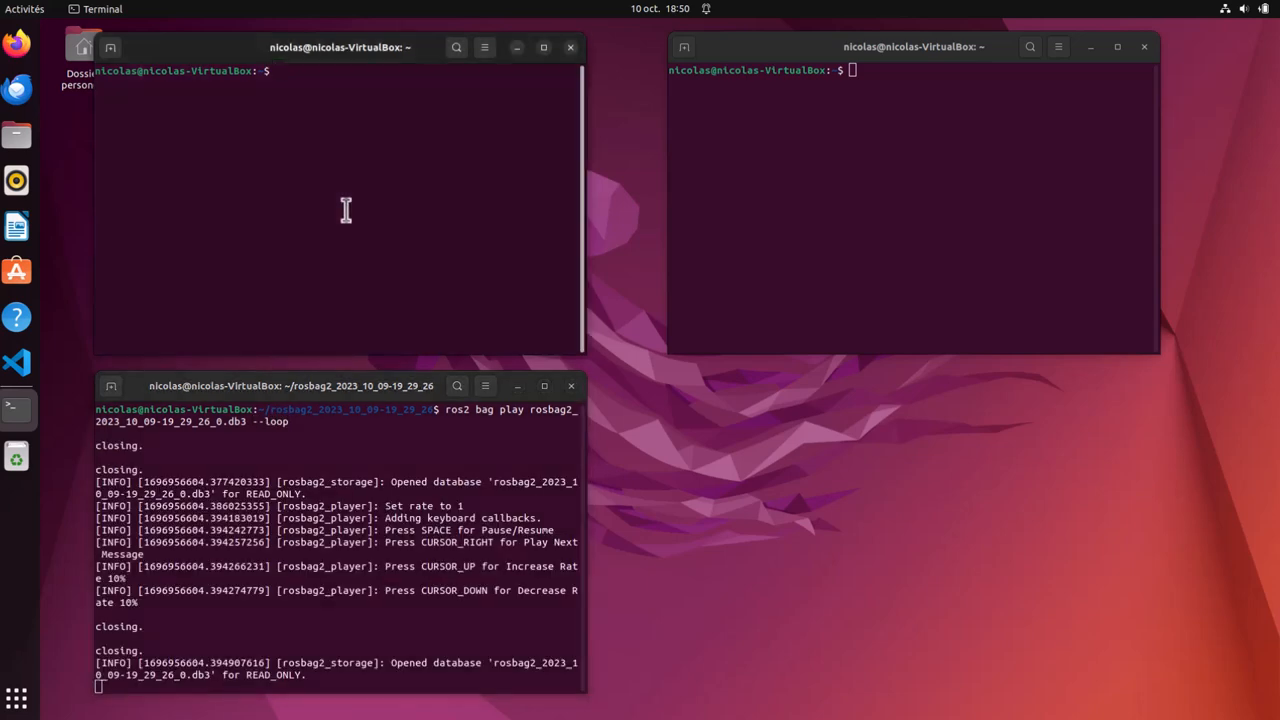
text(ros2 topic list)
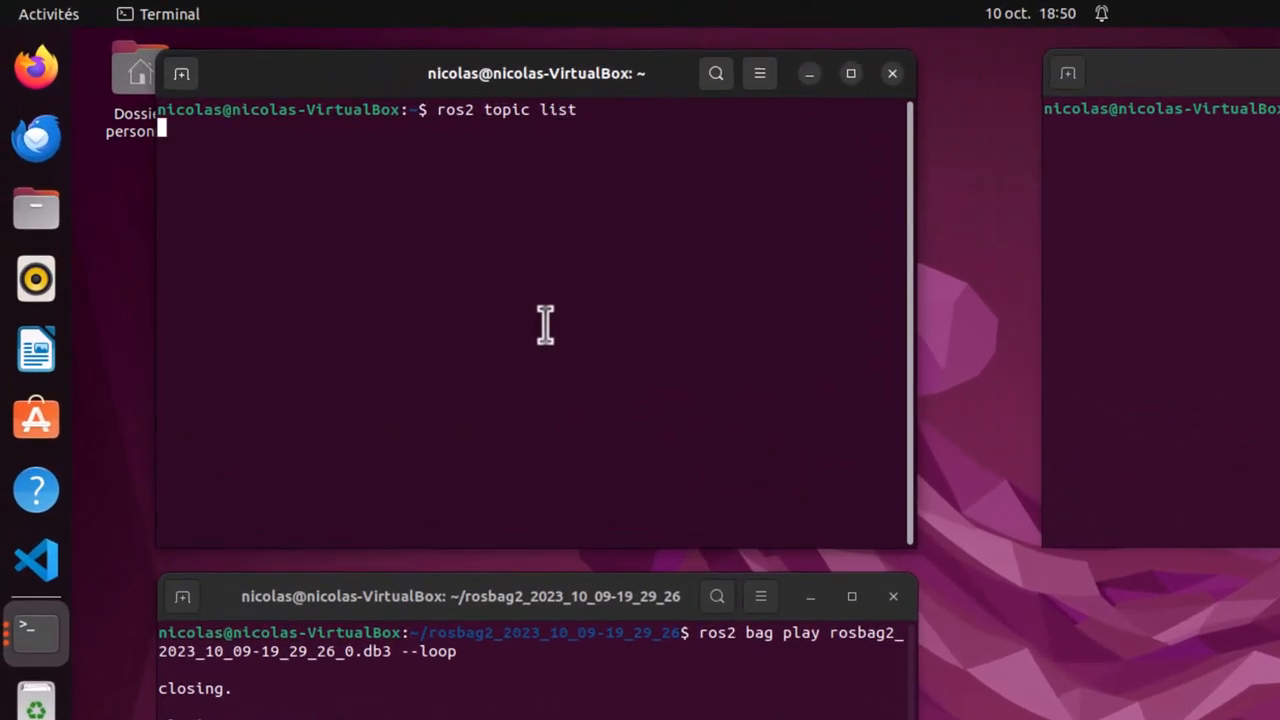
- Run ros2 topic list, then ros2 topic info on /image_front and /point_cloud
key(Return)
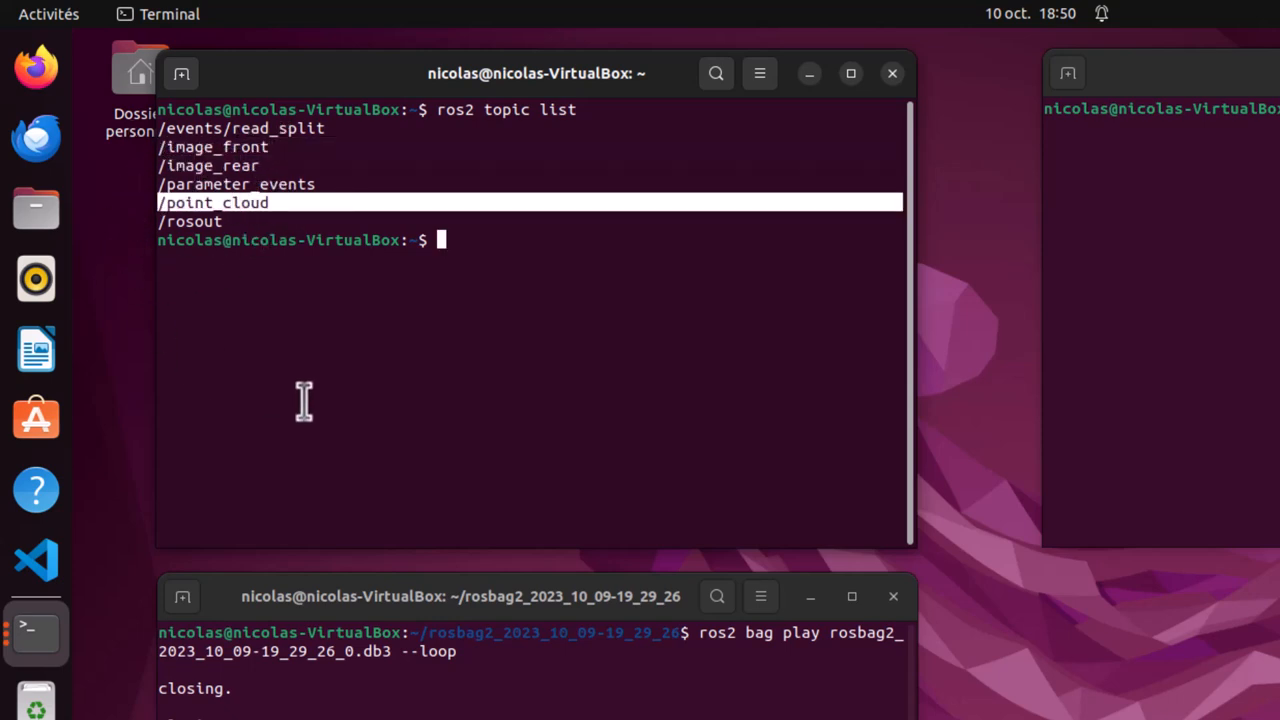
text(ros2 topic)
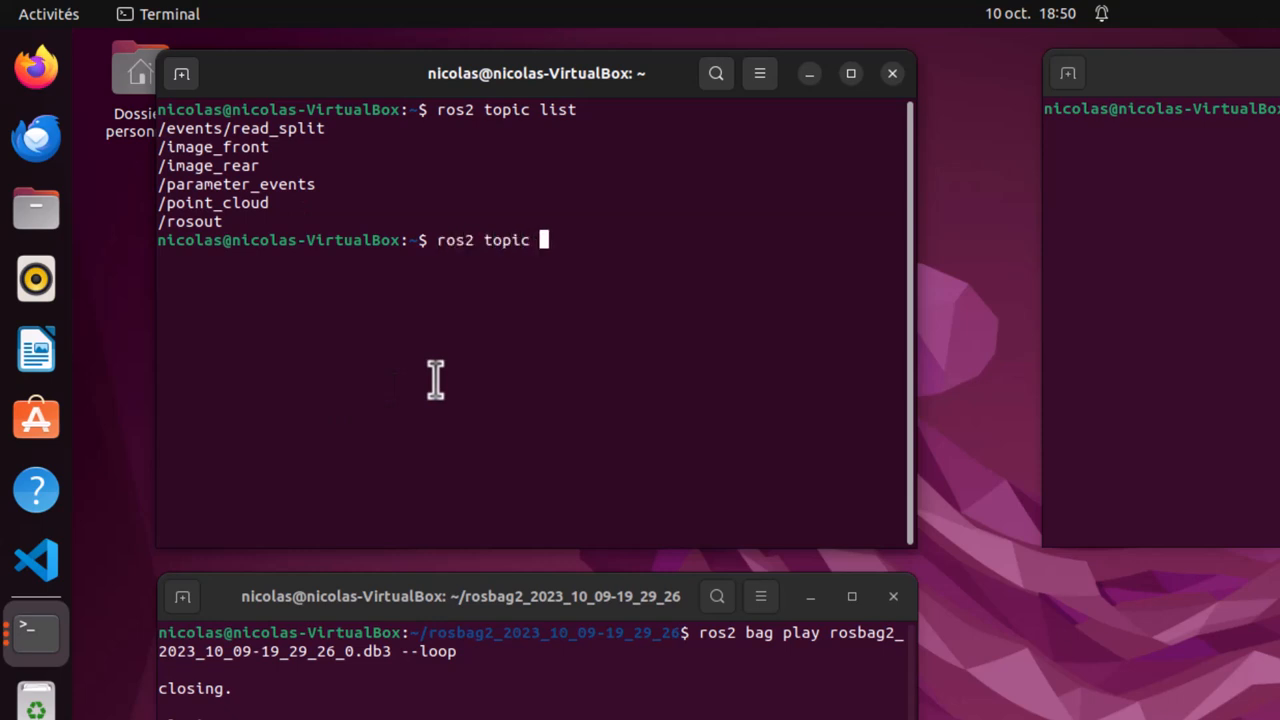
text(info /image_front)
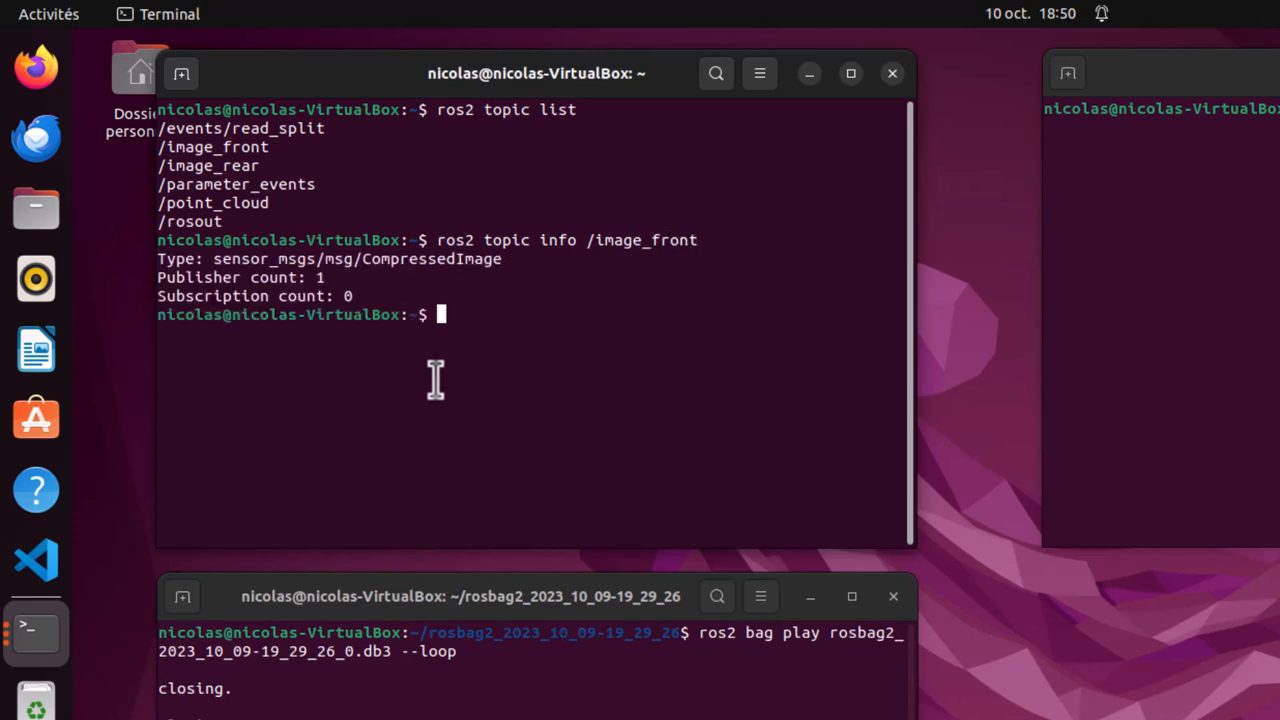
text(ros2)
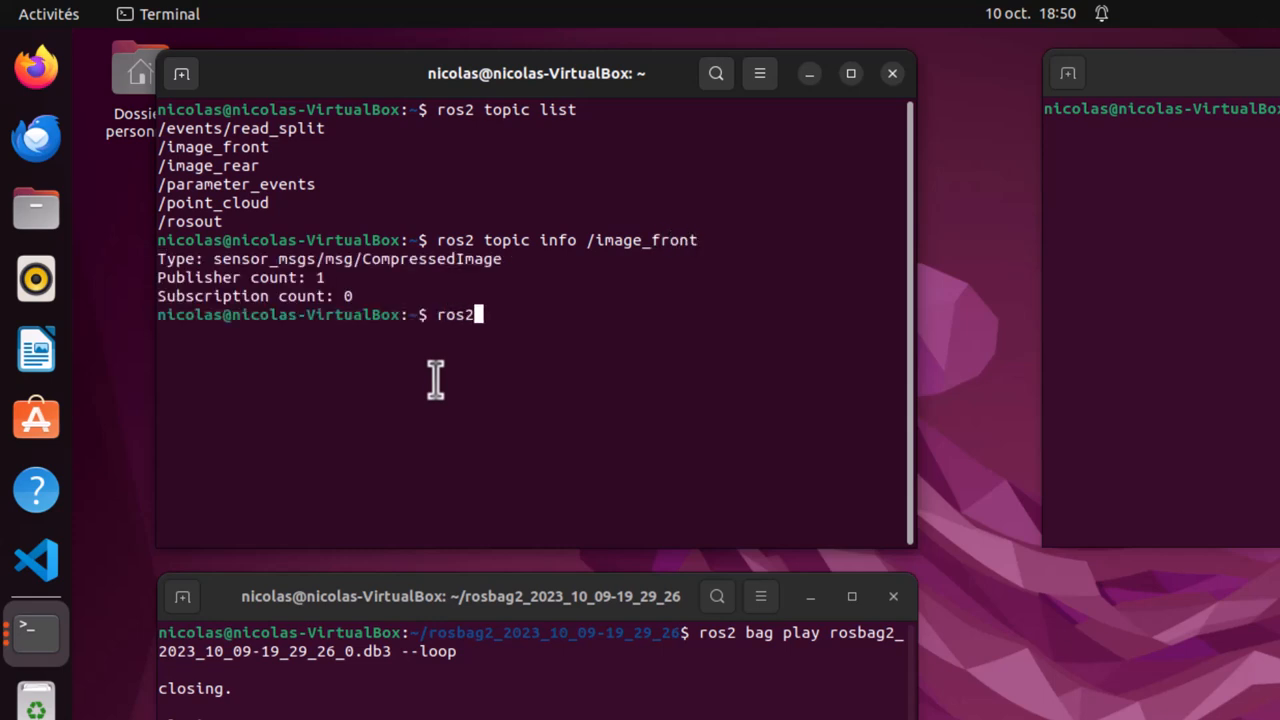
text(topic)
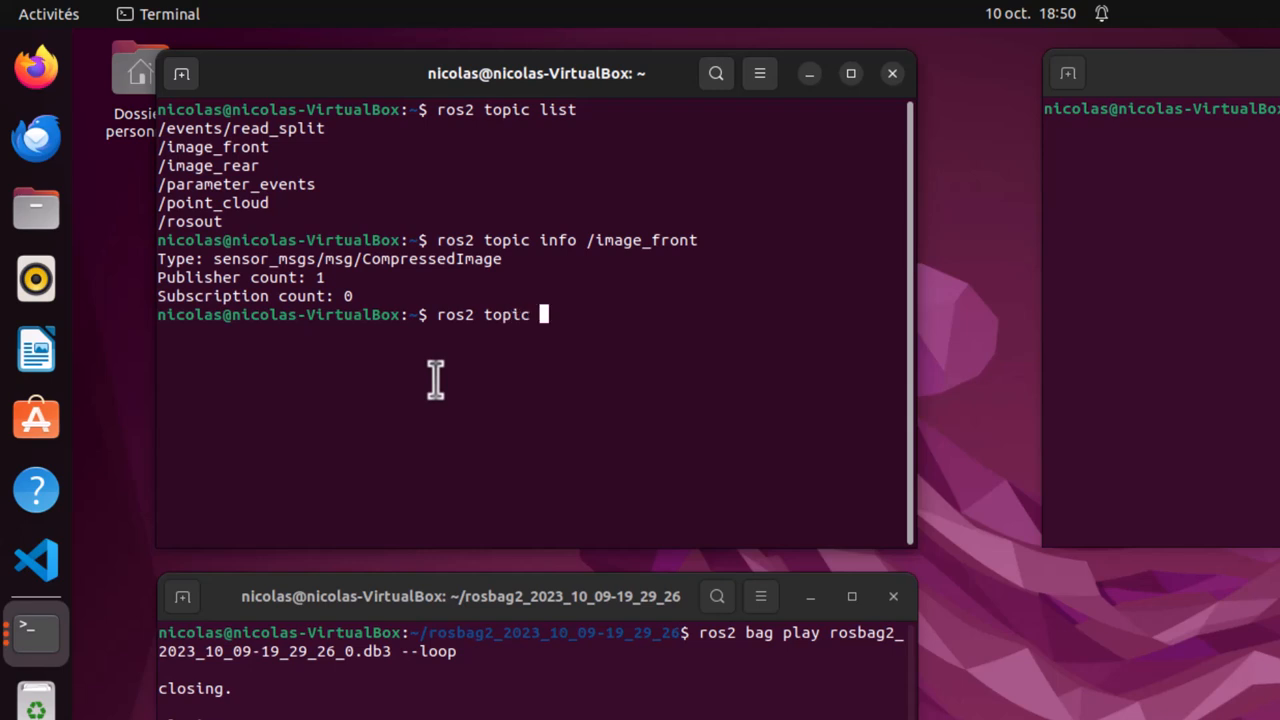
text(info /point_cloud)
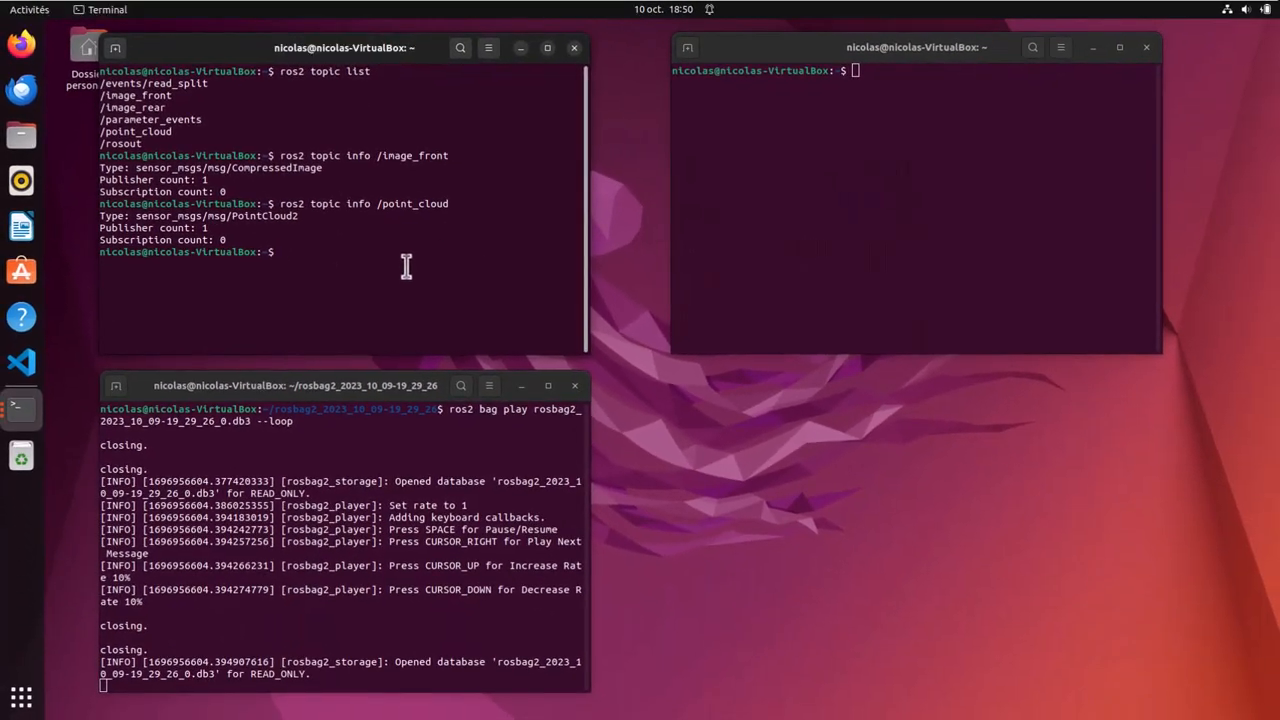
text(rtmap)
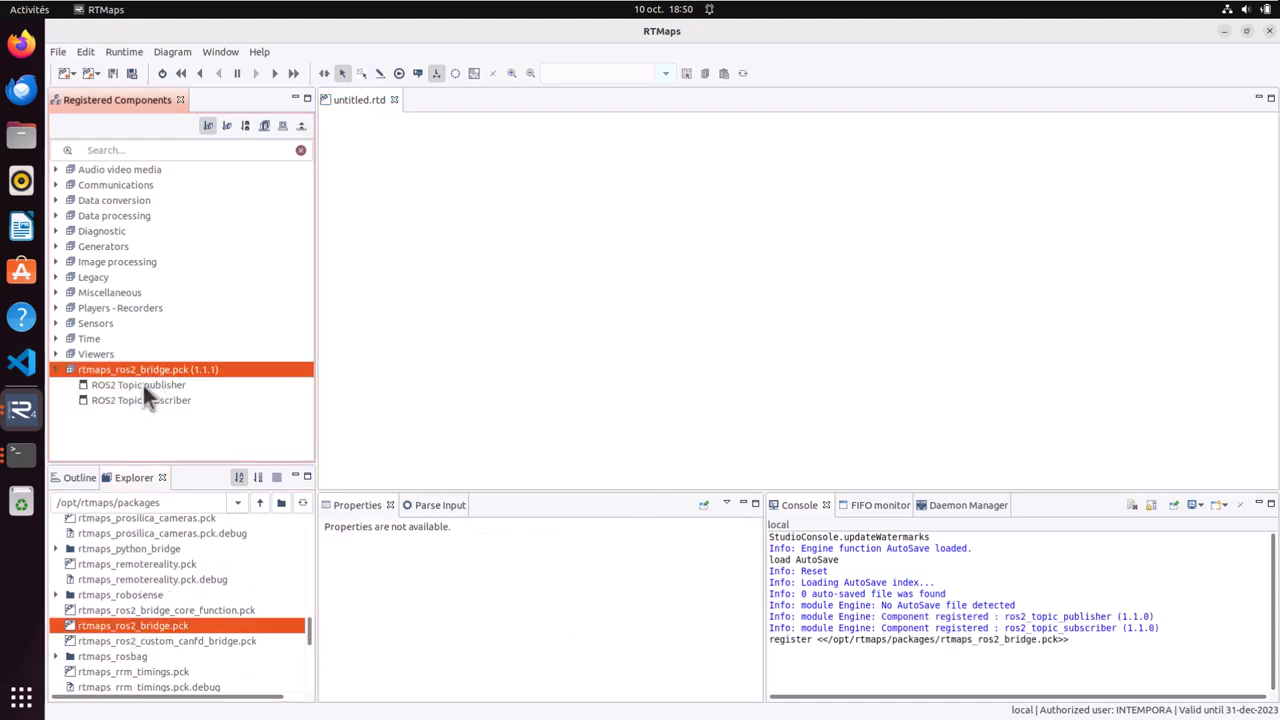
mouse_move(145, 410)
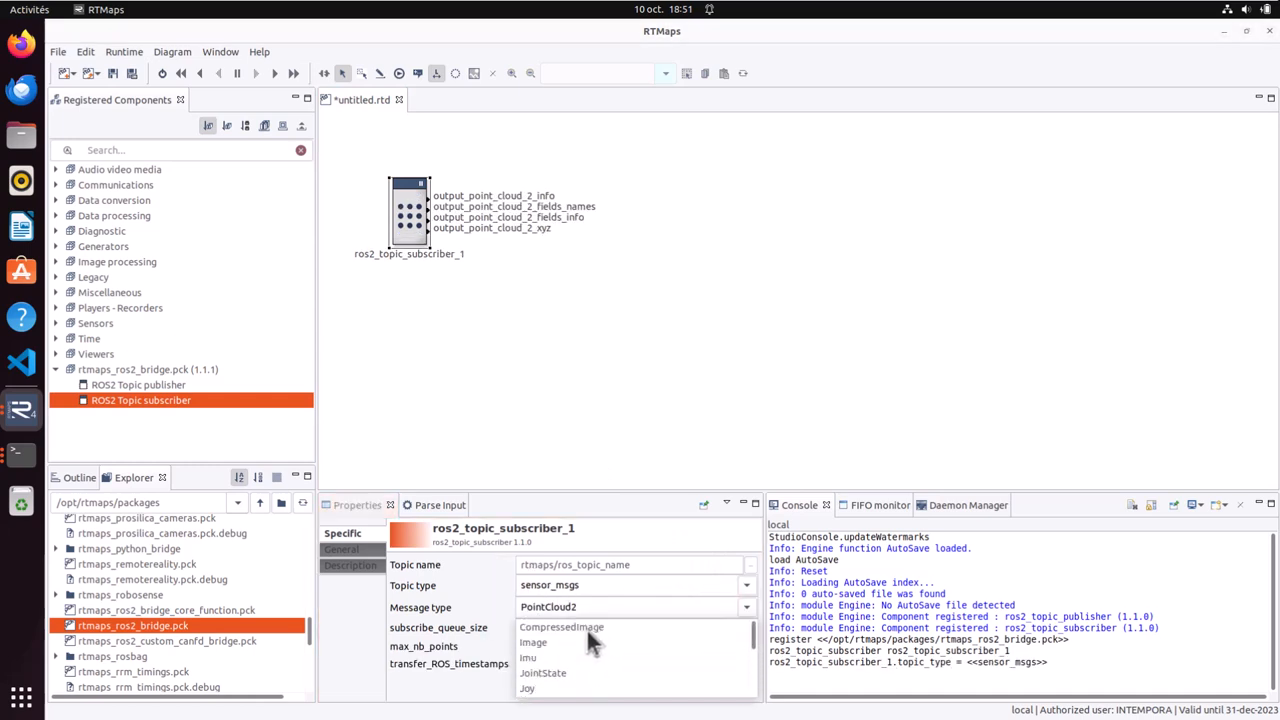
- Set the subscriber's message type to CompressedImage and topic name to /image_front
click(561, 626)
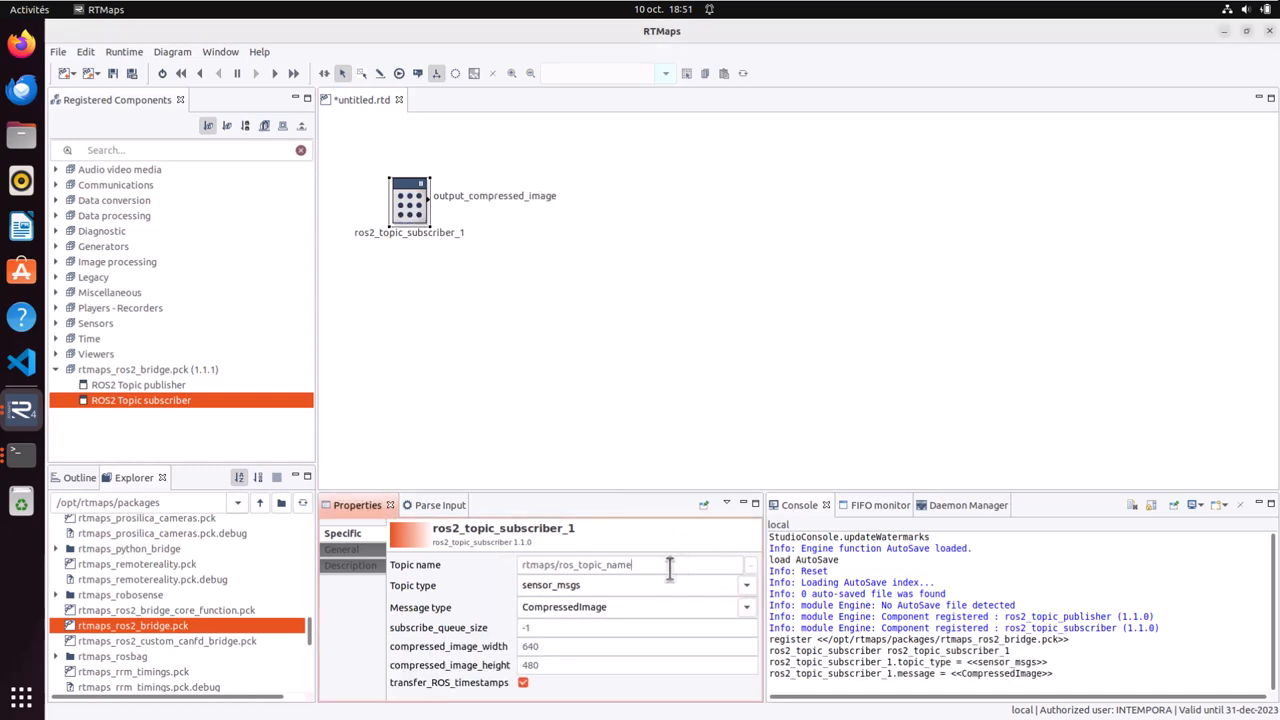
text(/image_front)
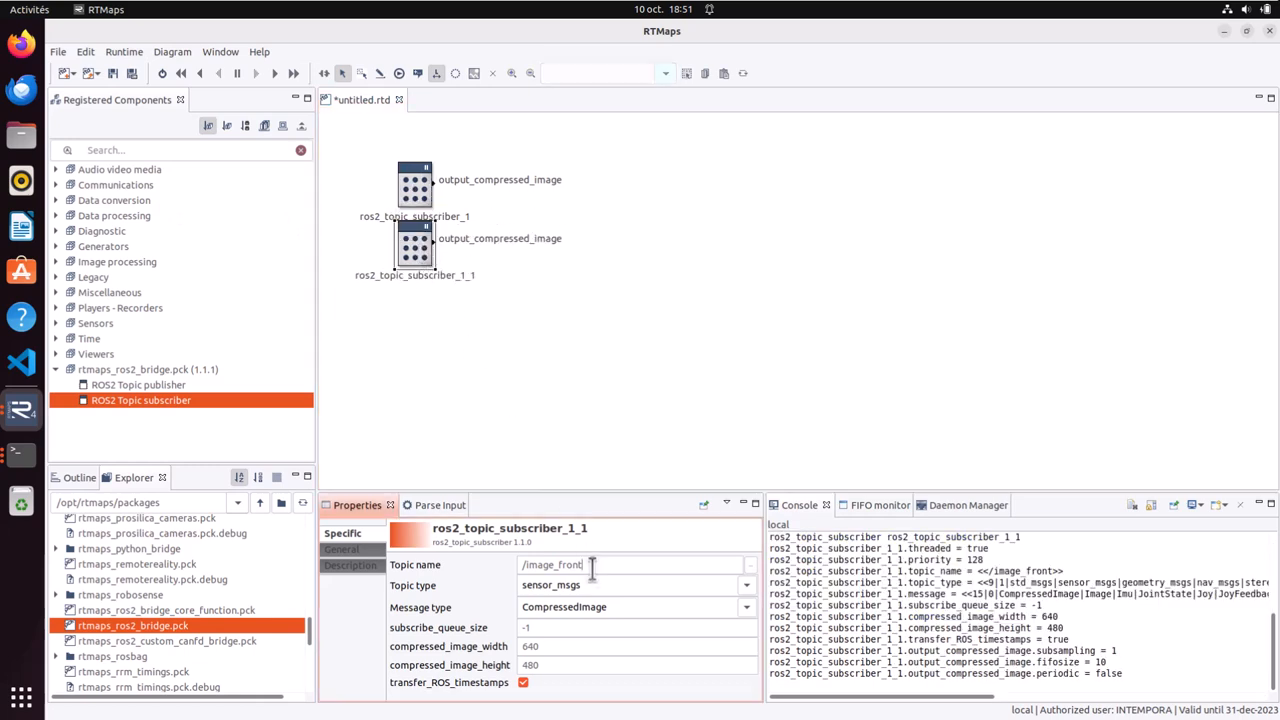
- Name the second subscriber's topic /image_rear and the PointCloud2 subscriber's topic /point_cloud
text(/image_rear)
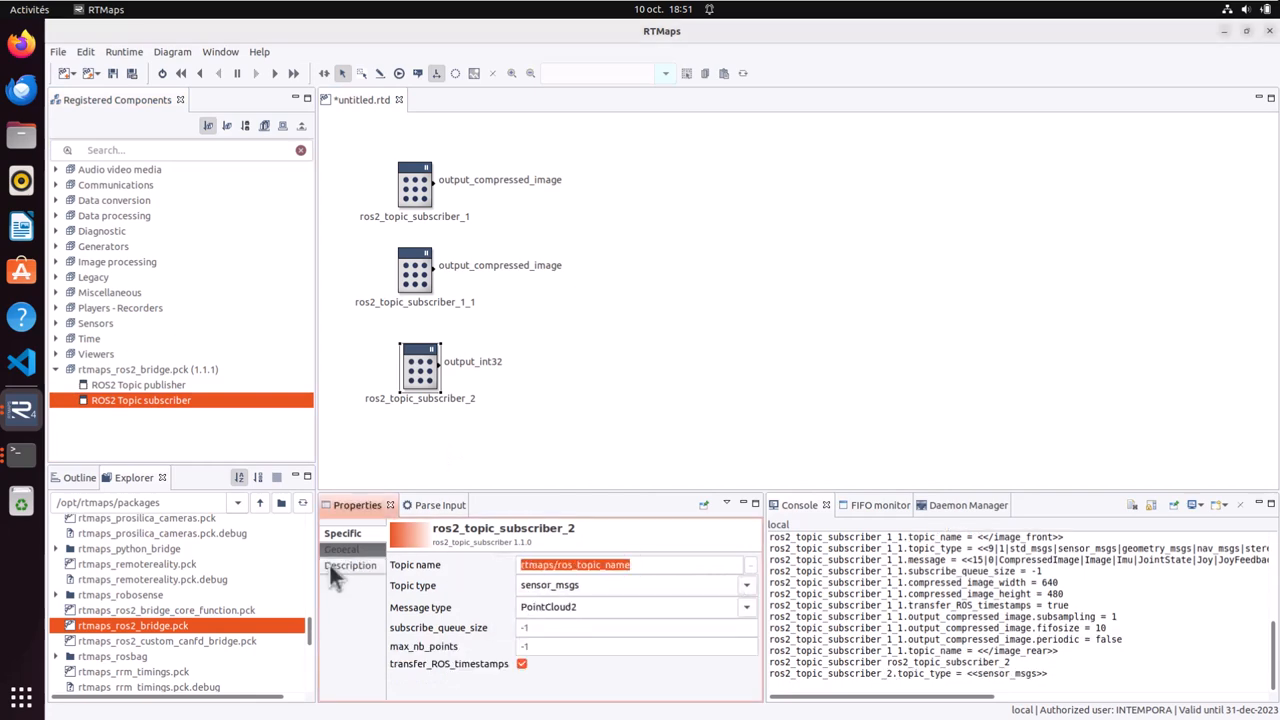
text(/point_cloud)
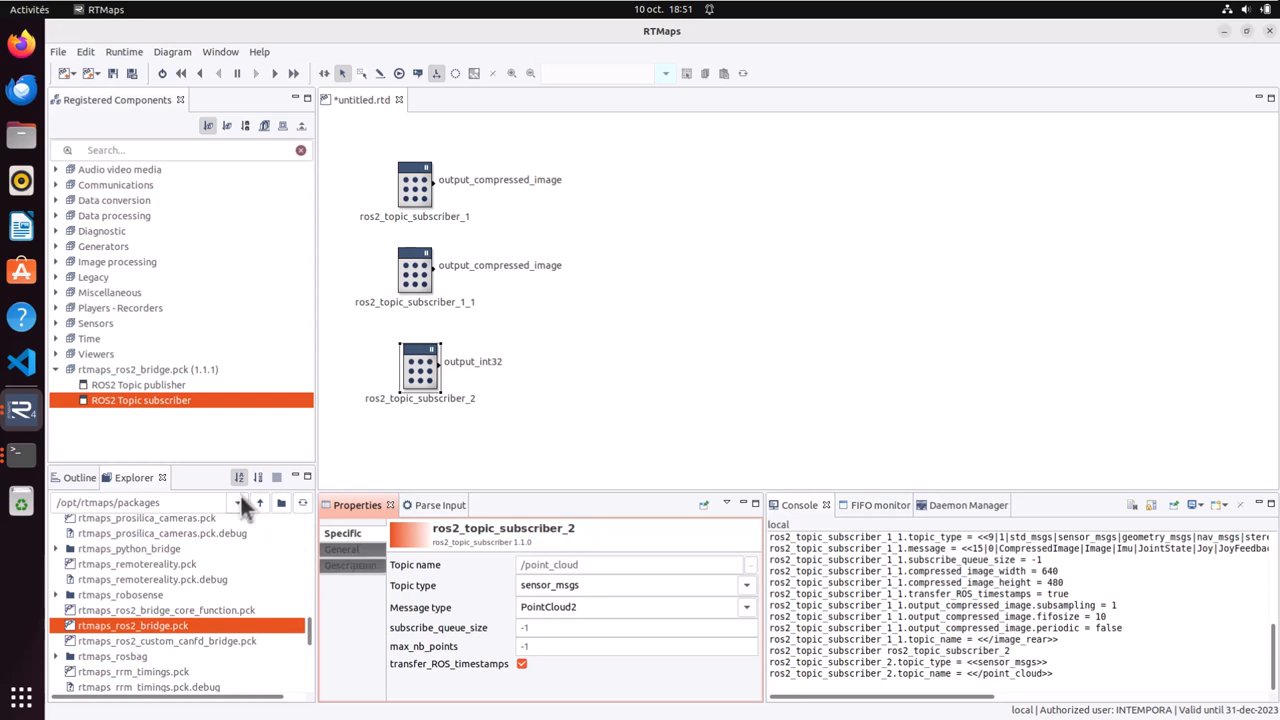
click(117, 261)
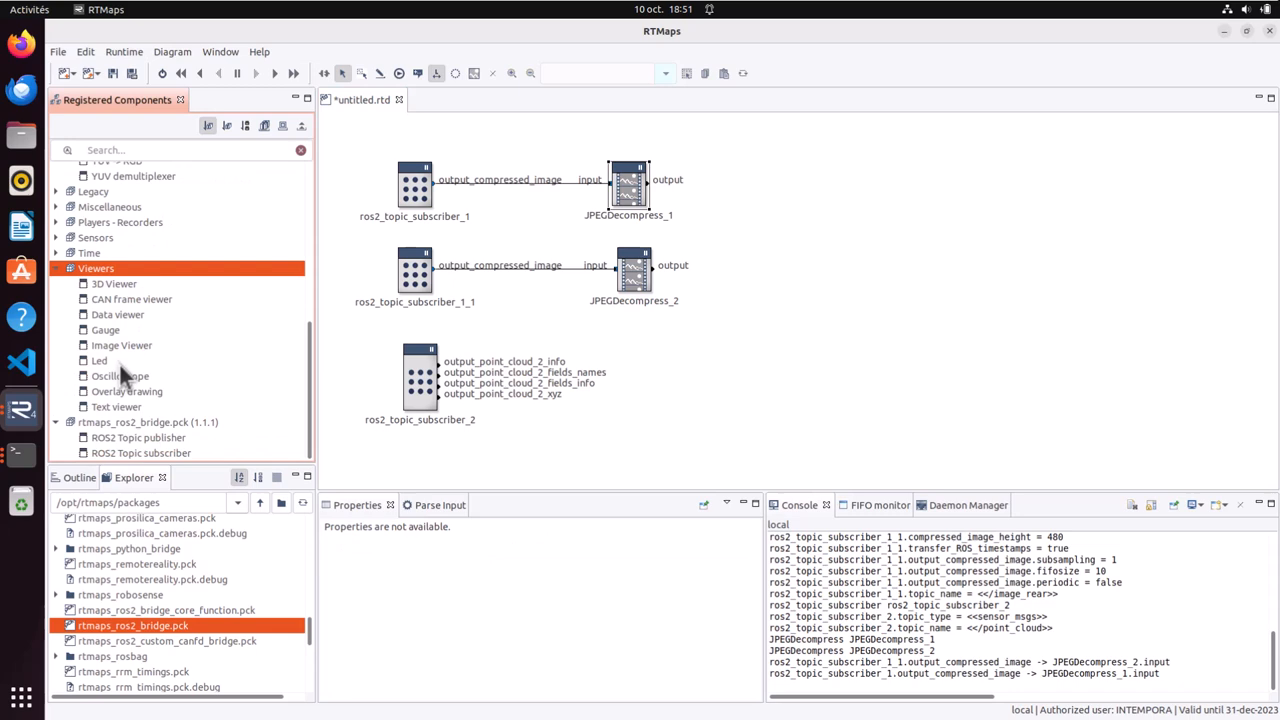
- Add an image viewer for the decompressed camera stream and select the point cloud subscriber
drag(121, 345, 810, 180)
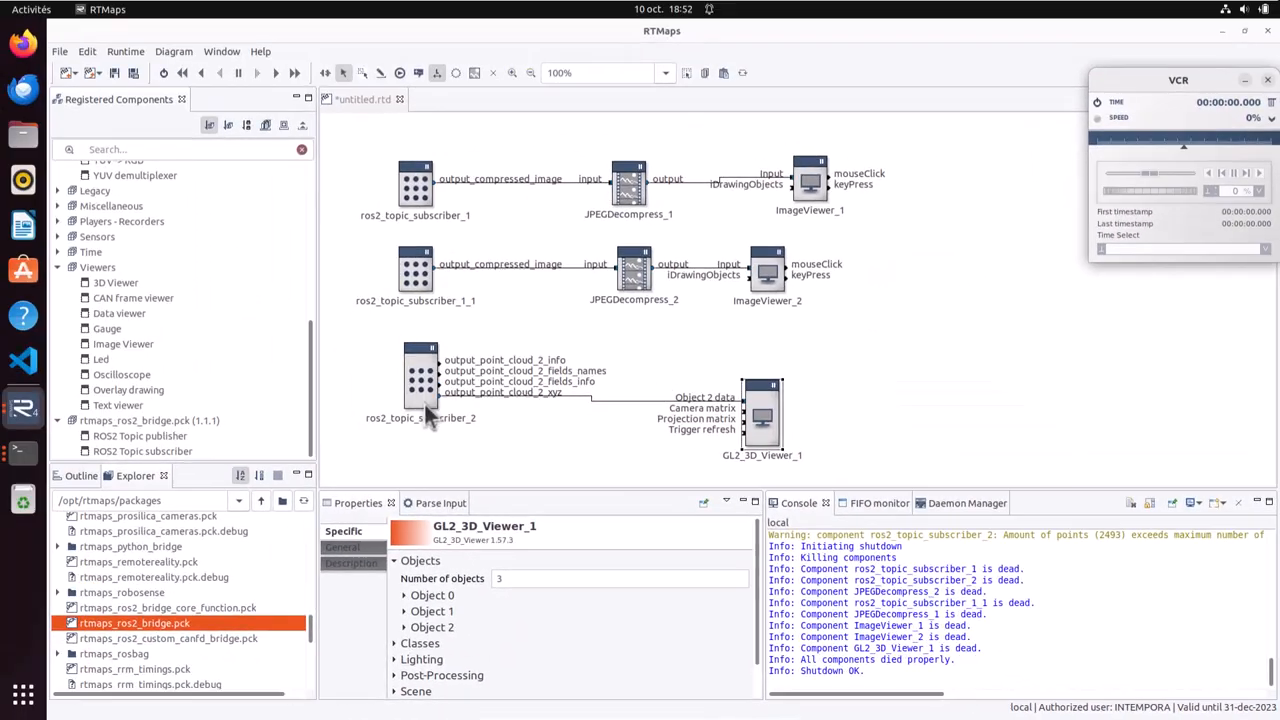
click(420, 375)
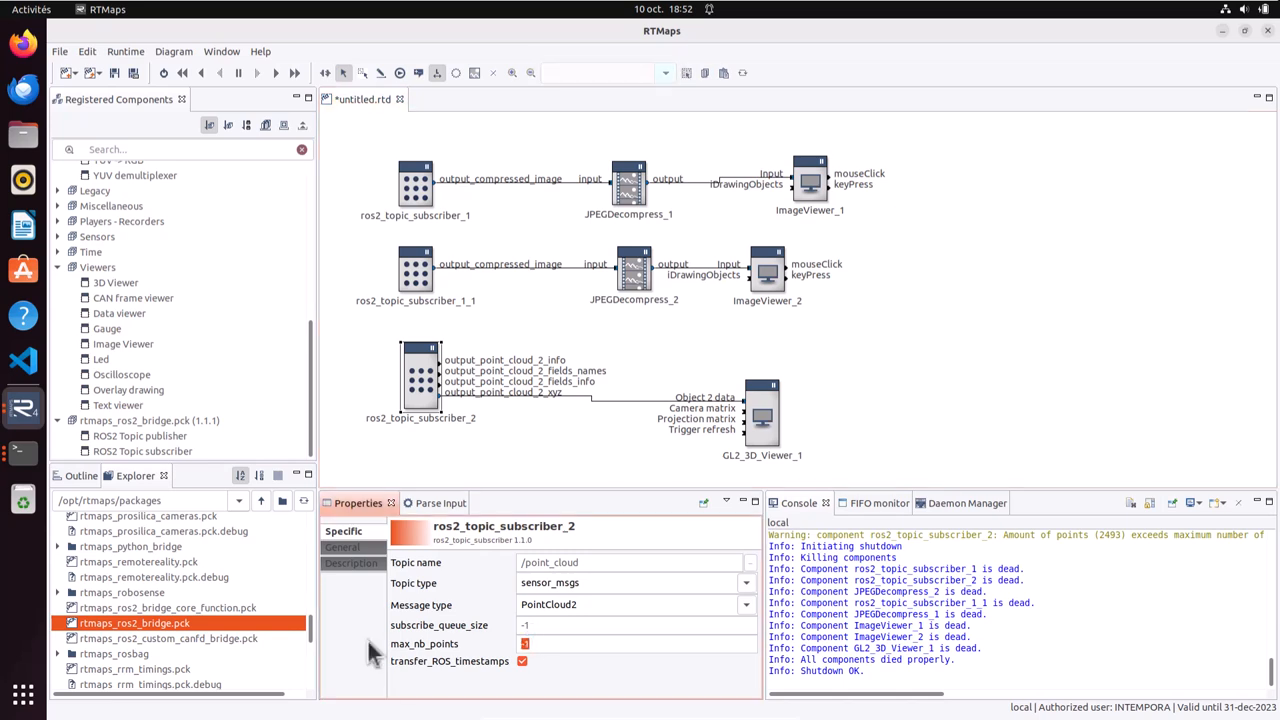
- Set ros2_topic_subscriber_2's max_nb_points to 3000
text(3000)
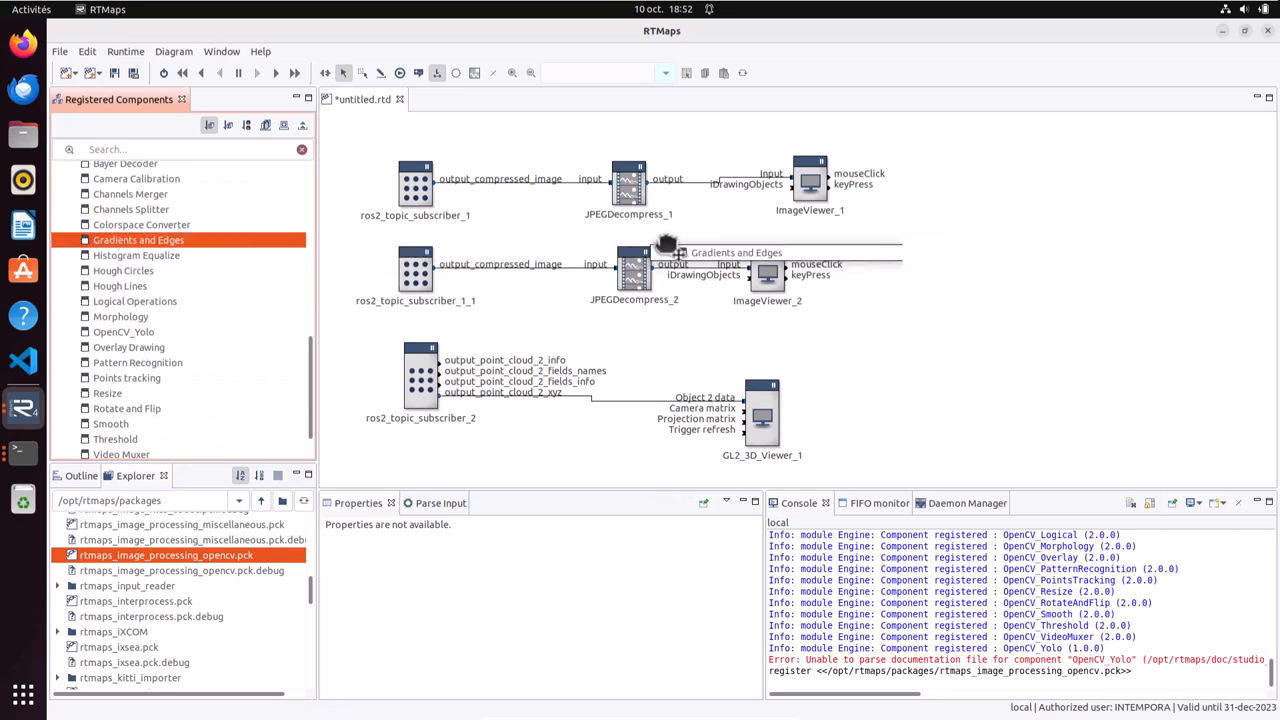
- Add a Gradients and Edges filter and a ROS2 publisher sending sensor_msgs Image on /edges
drag(138, 240, 900, 265)
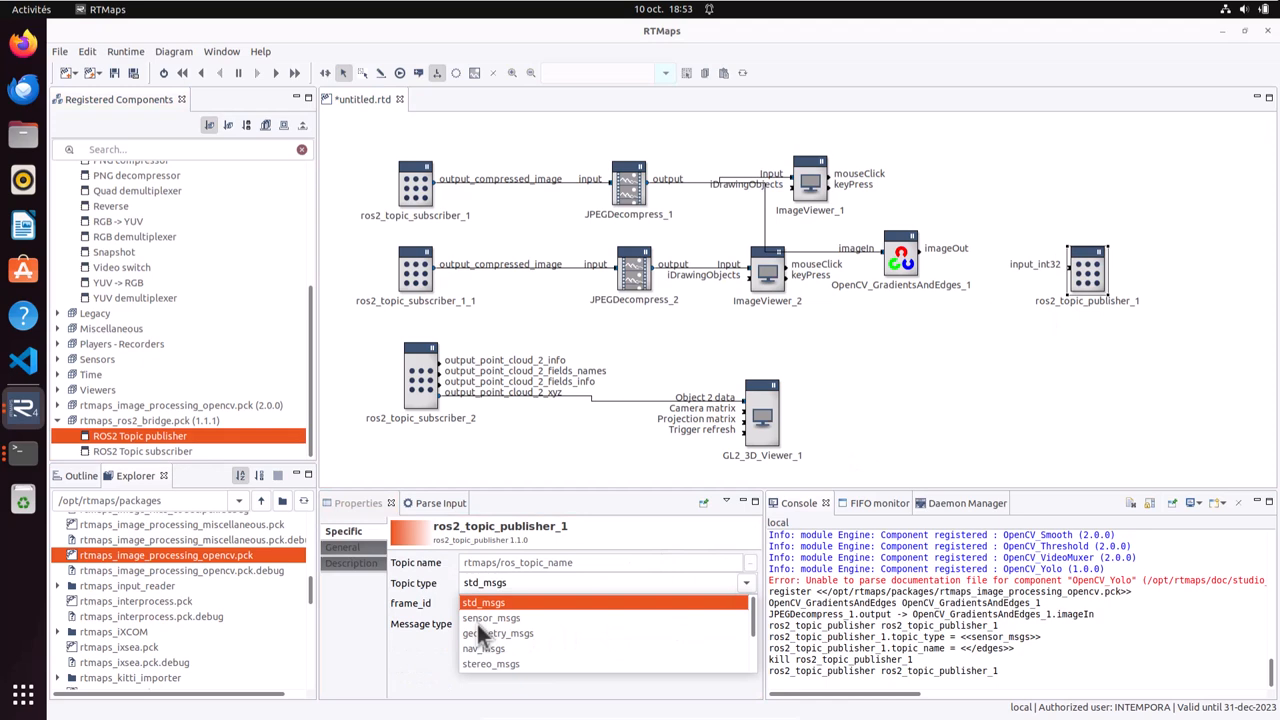
click(491, 617)
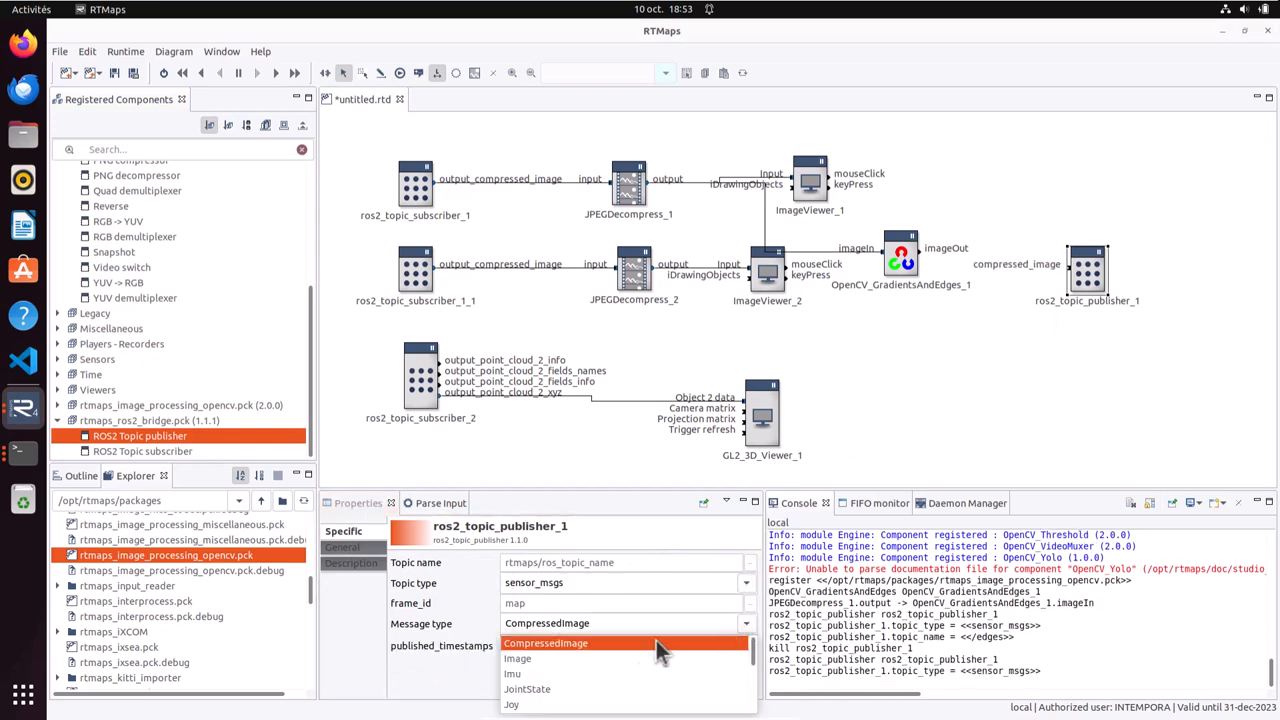
click(518, 658)
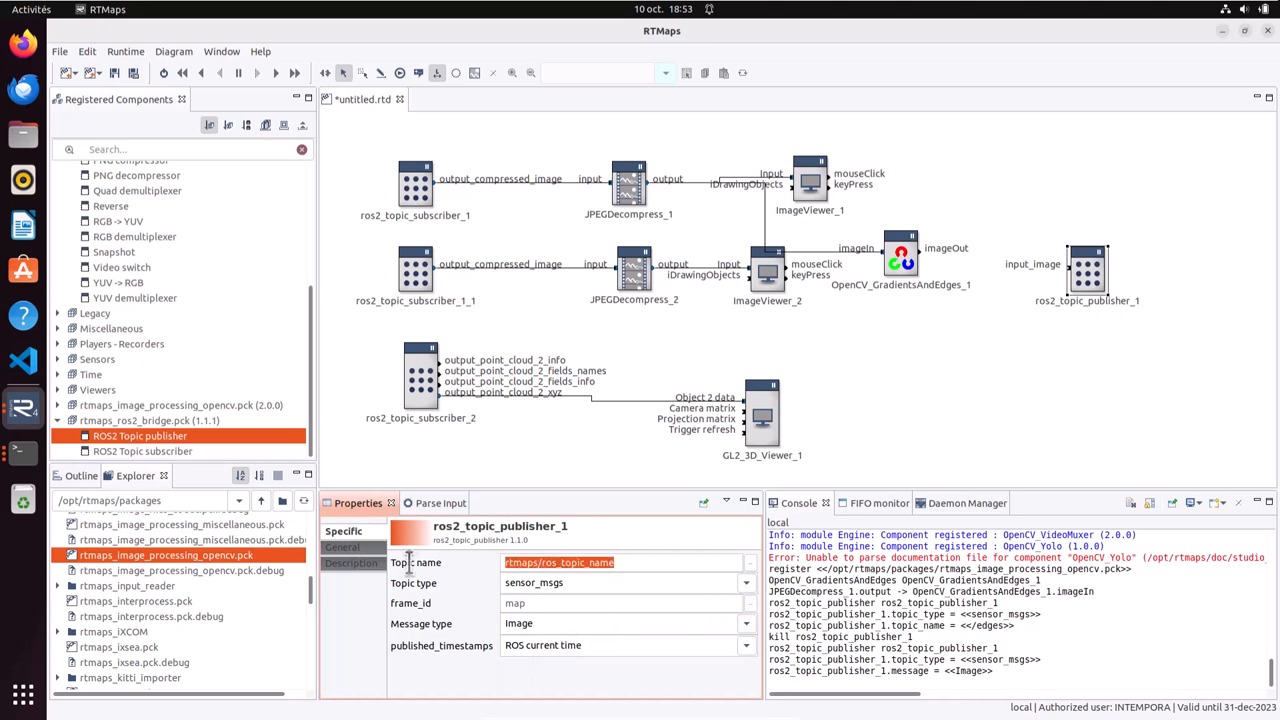
text(/edges)
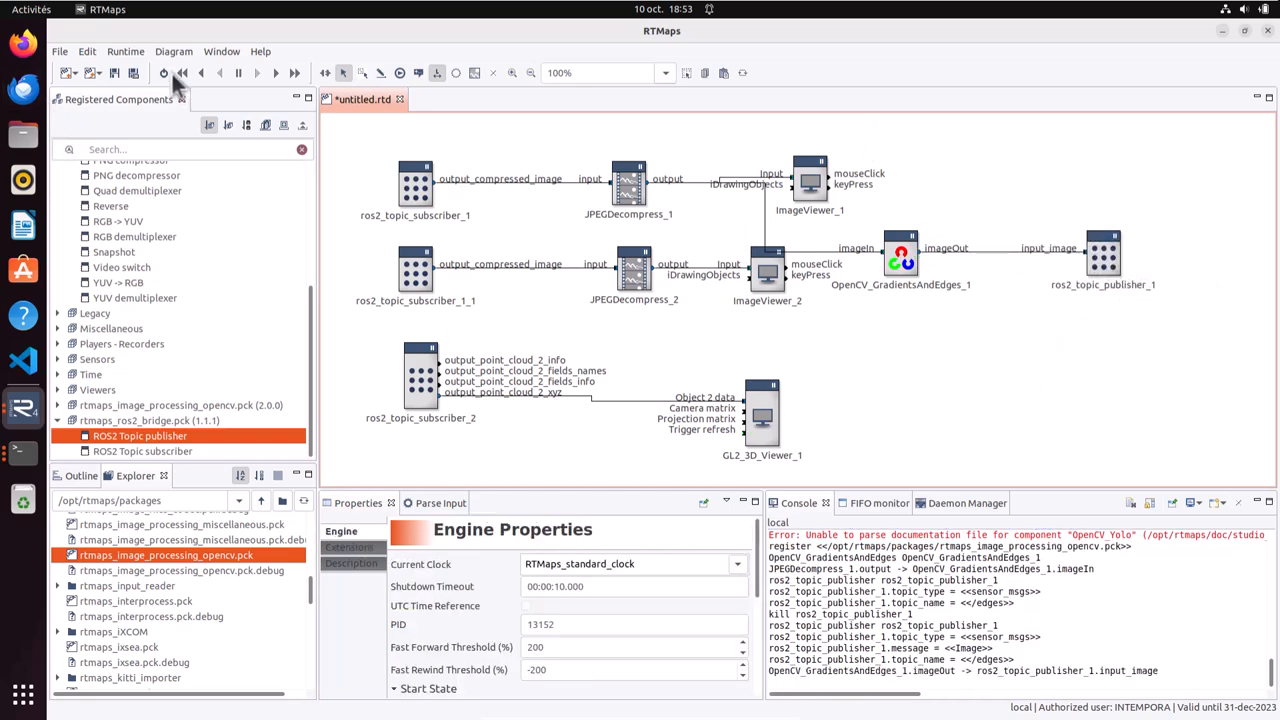
- Run the diagram with live camera and point cloud views, then switch to a terminal
click(164, 72)
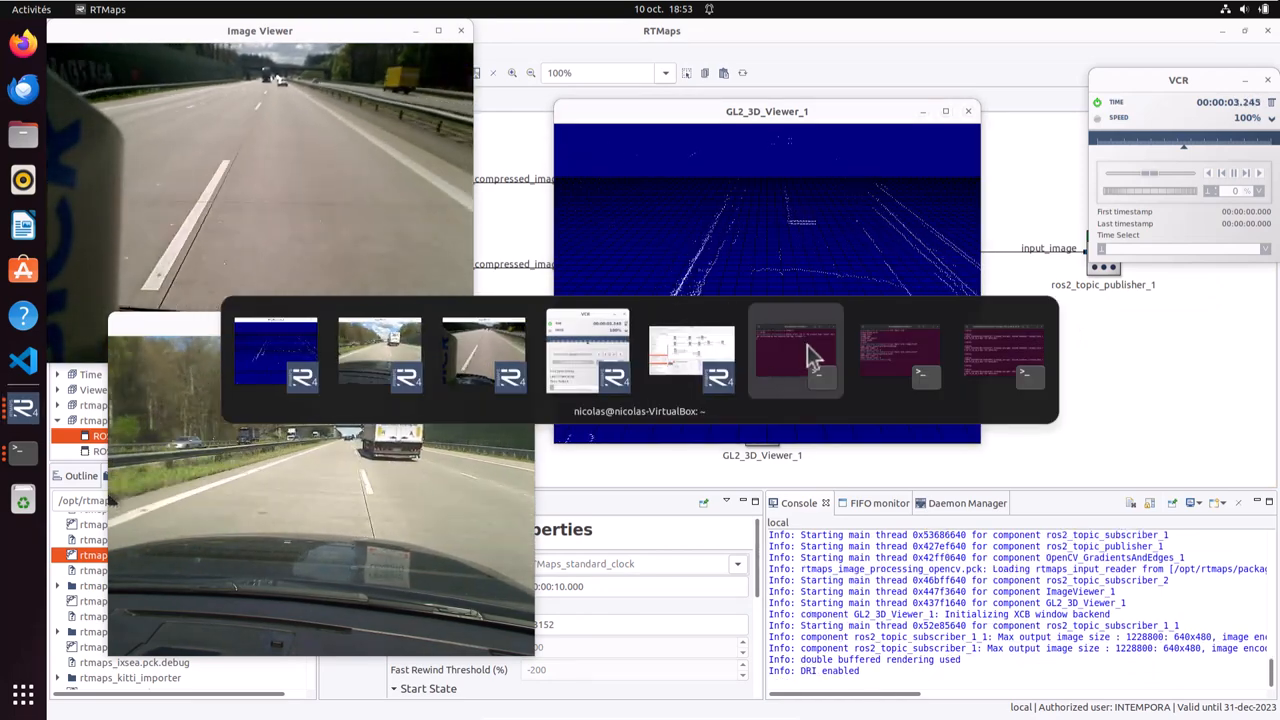
click(797, 352)
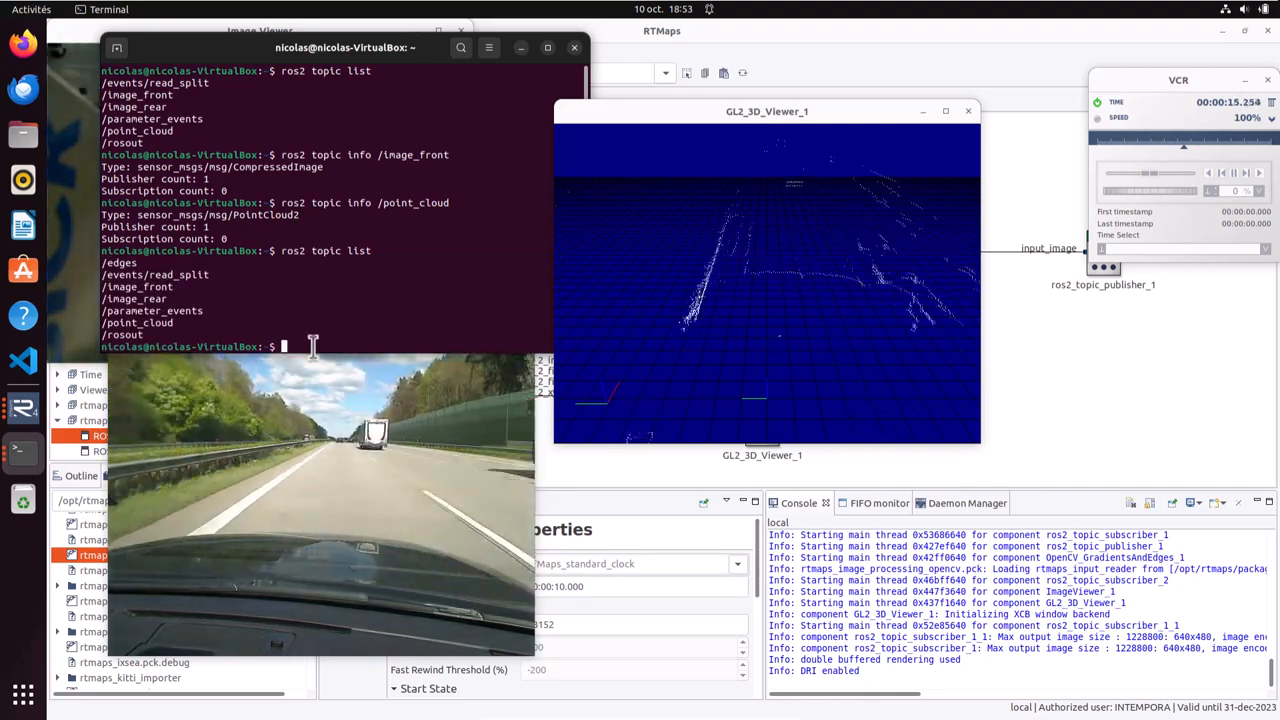
- Launch RViz2 from the terminal with the rviz2 command
text(rviz)
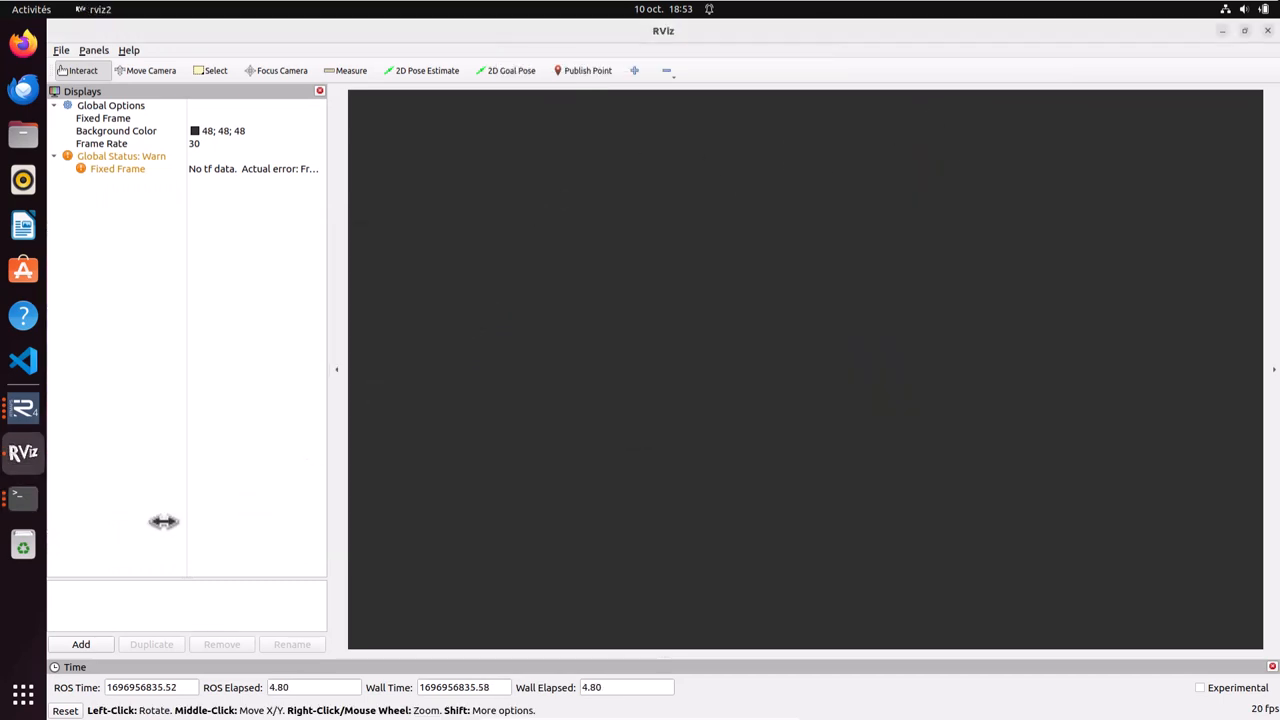
- Add an RViz2 Image display for the /edges topic from the By topic list
click(80, 643)
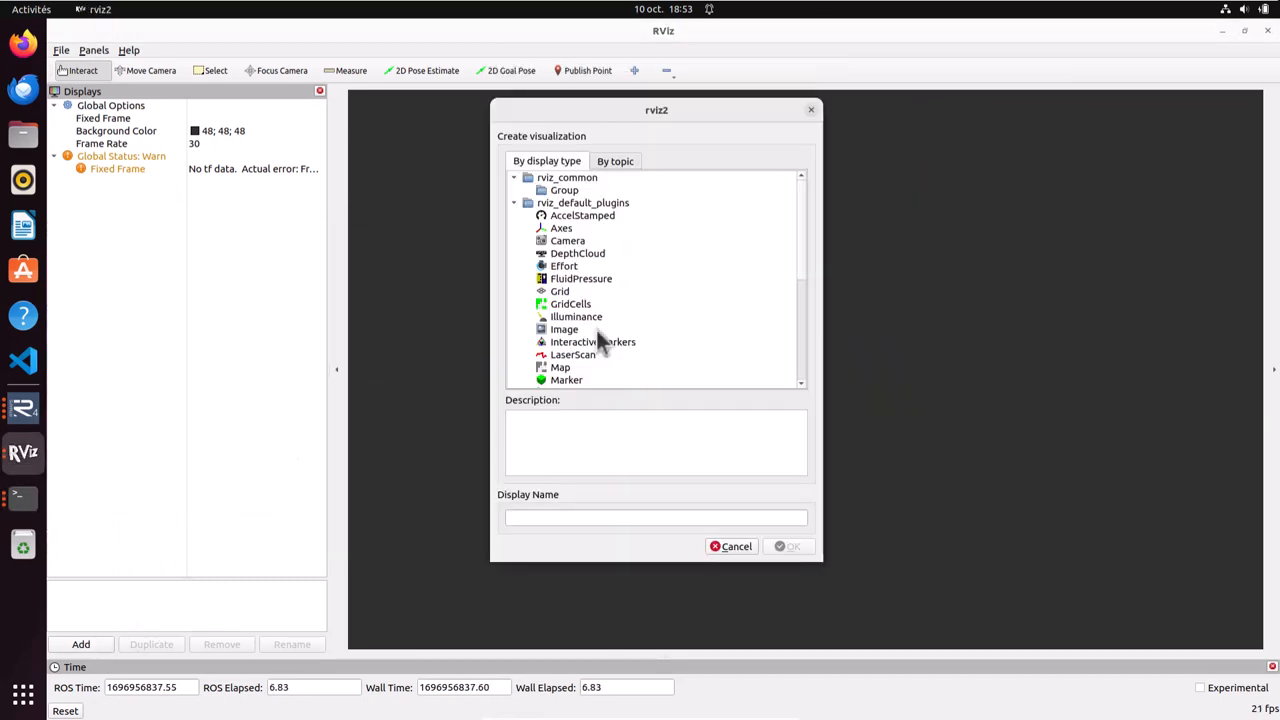
click(615, 161)
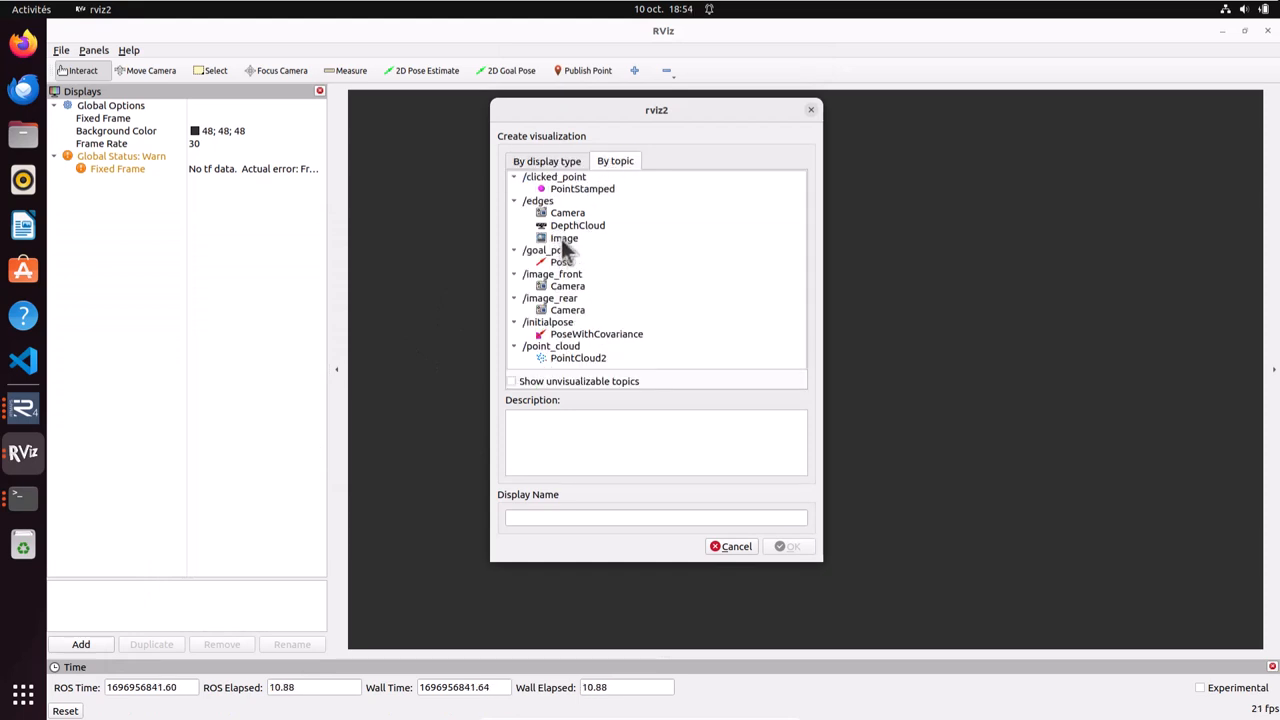
click(538, 200)
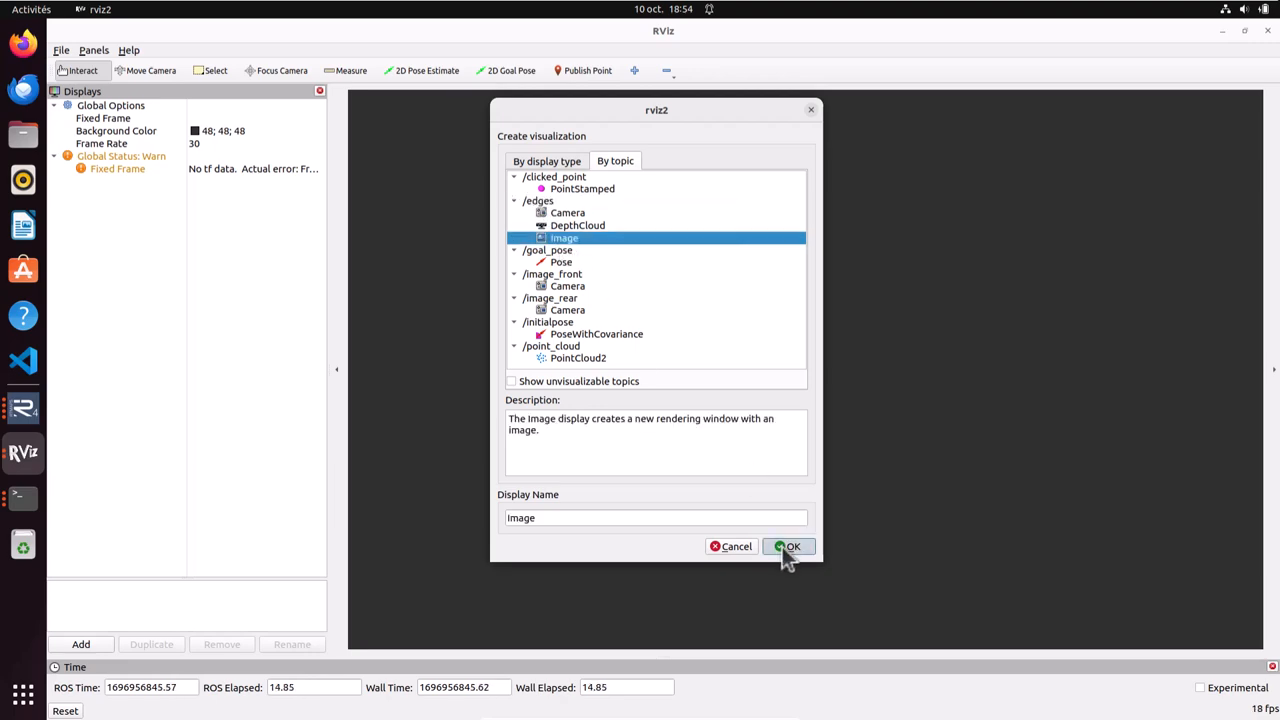
click(789, 546)
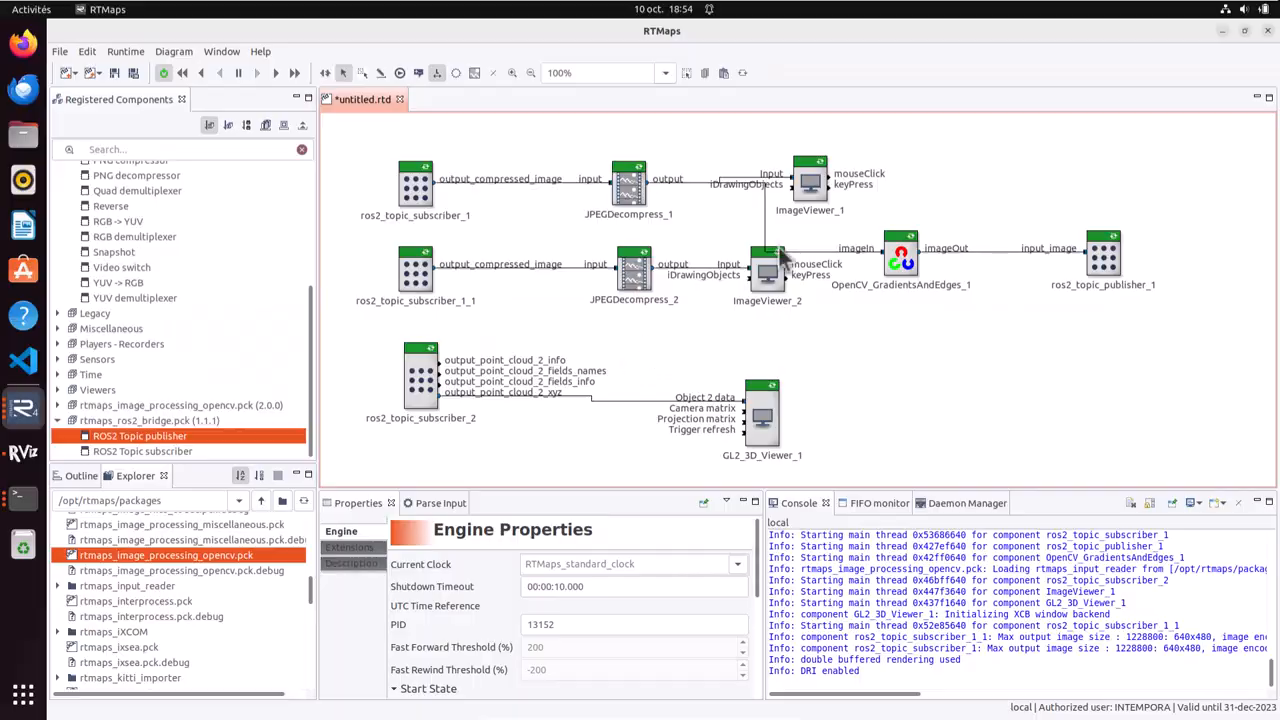
- Select OpenCV_GradientsAndEdges_1 to view its Canny settings: aperture 7, thresholds 50 and 150
click(900, 255)
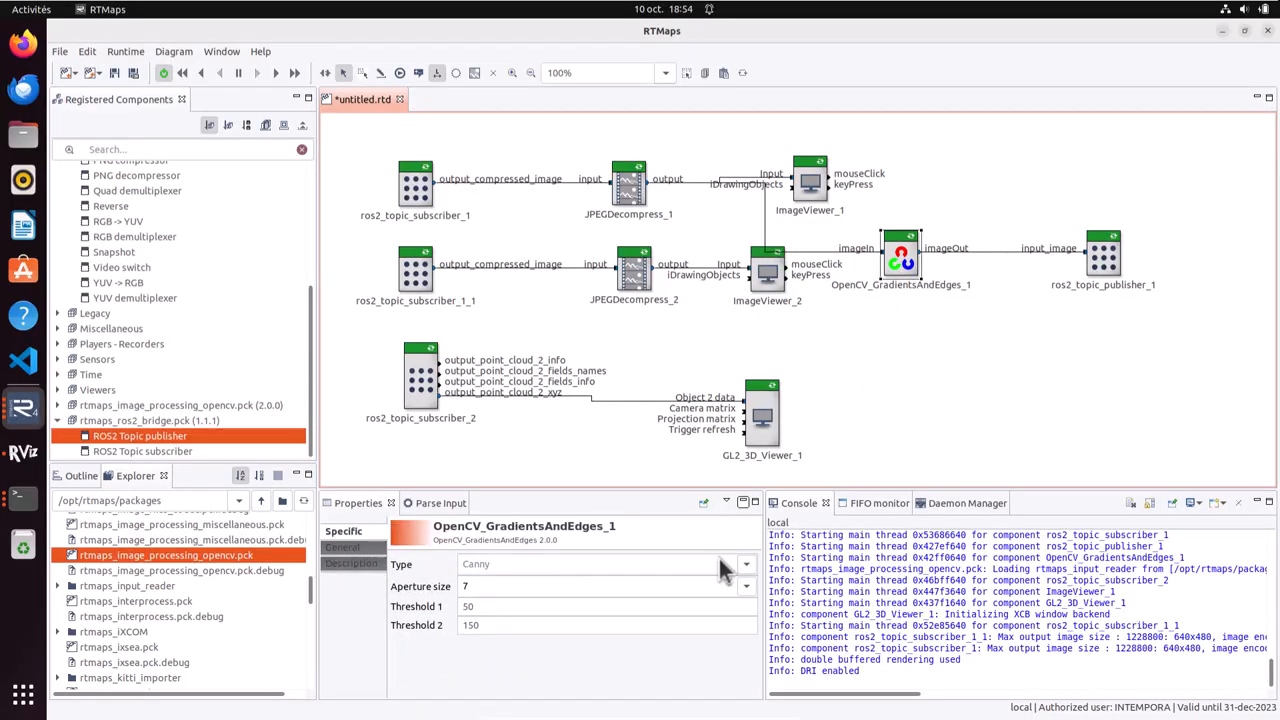